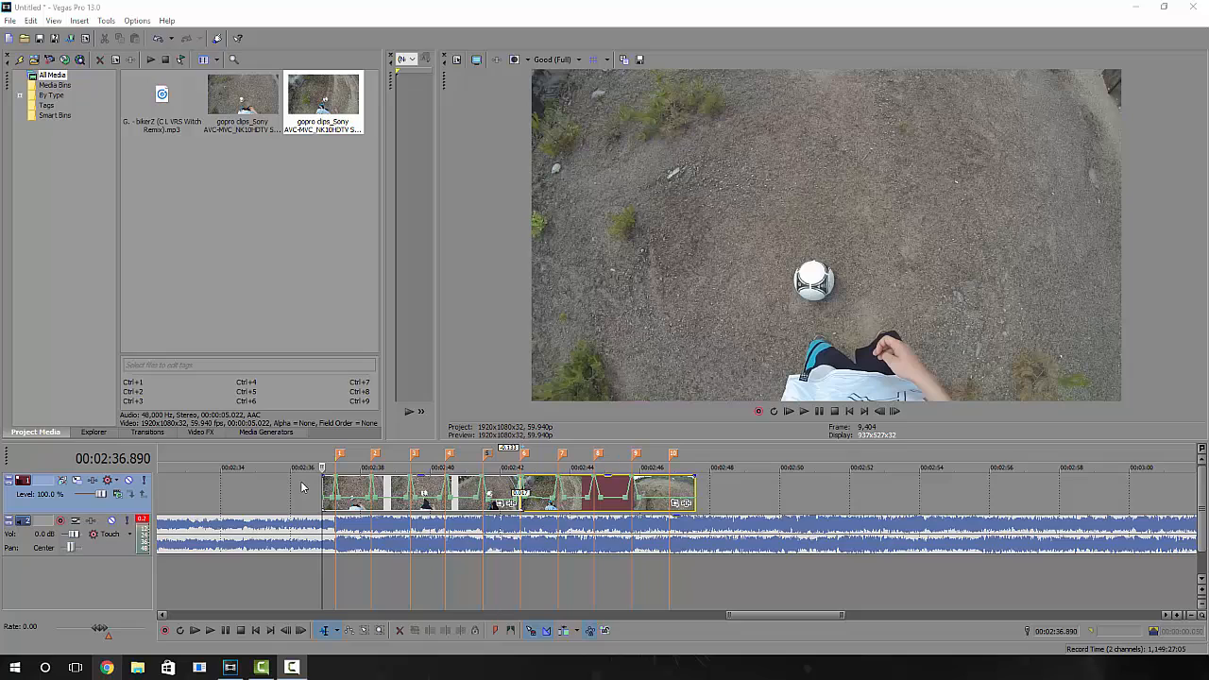
mouse_move(329, 456)
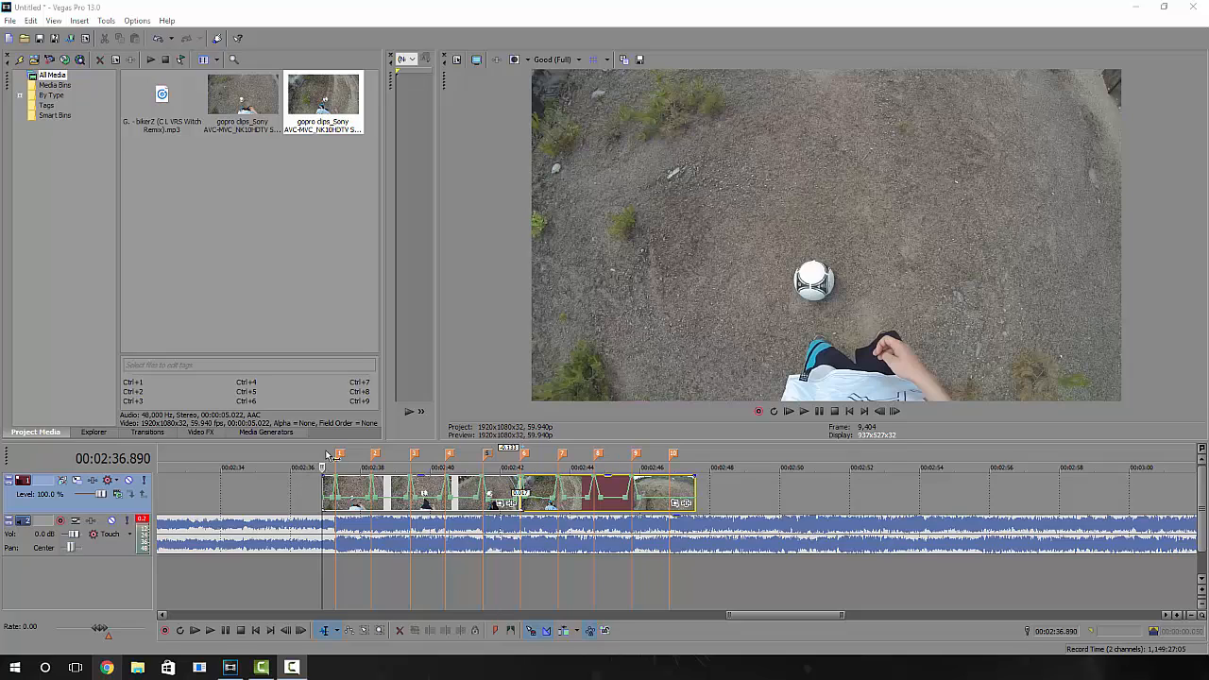
mouse_move(330, 452)
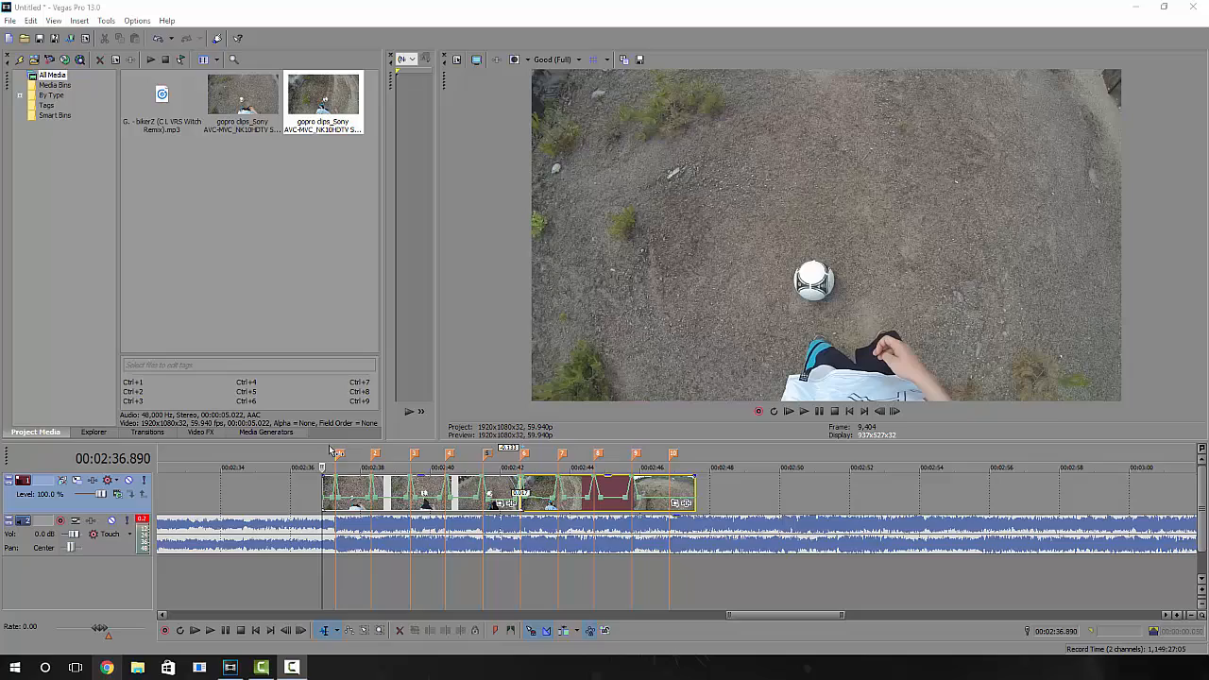
mouse_move(803, 412)
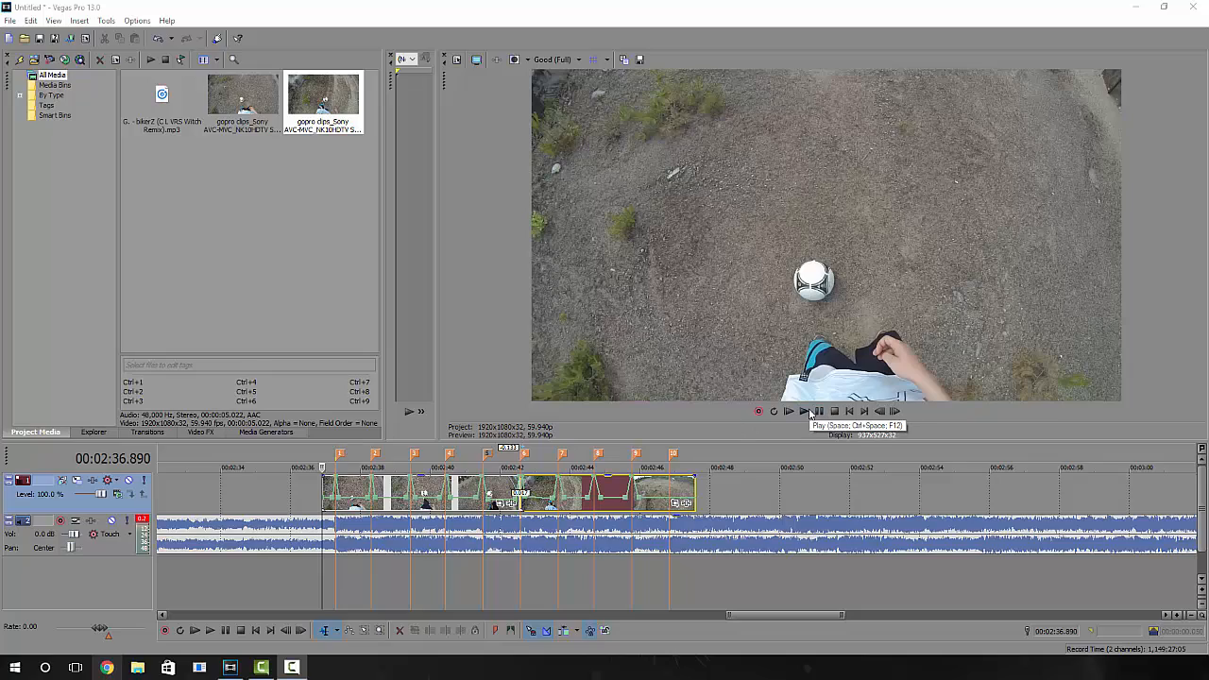
Step: Play back the finished beat-synced edit before starting an empty project
left_click(790, 412)
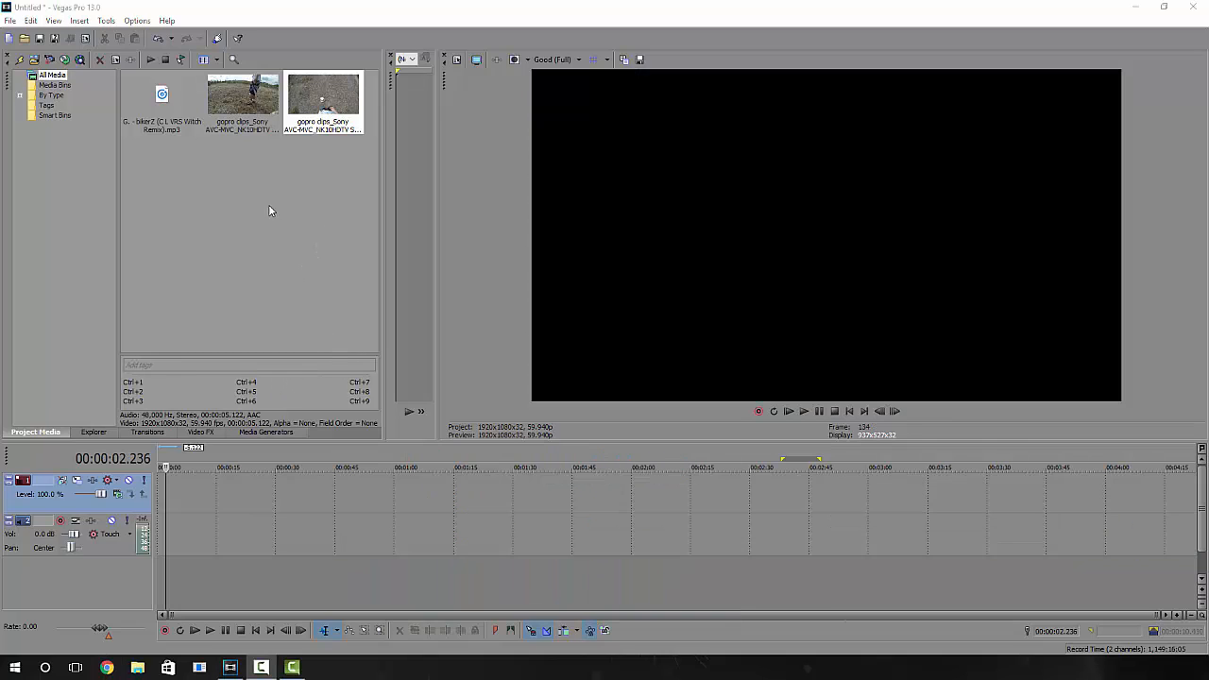
Step: Place the song from Project Media on an audio track and slide it to the timeline start
left_click(323, 98)
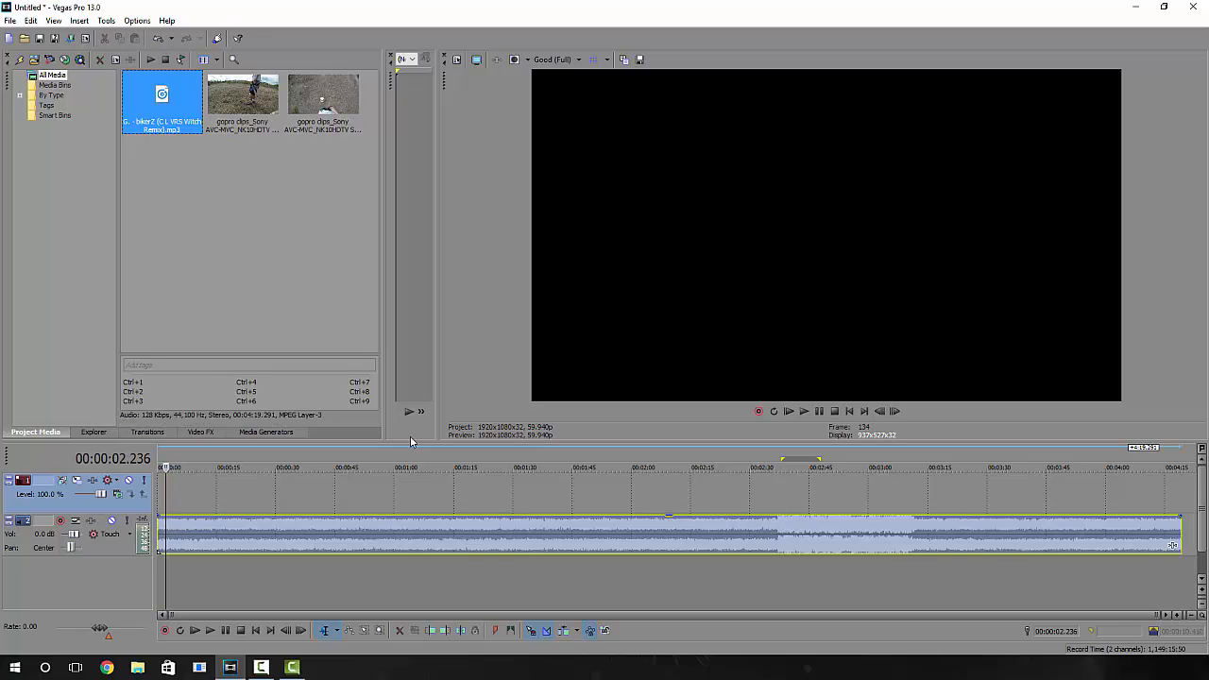
left_click(756, 533)
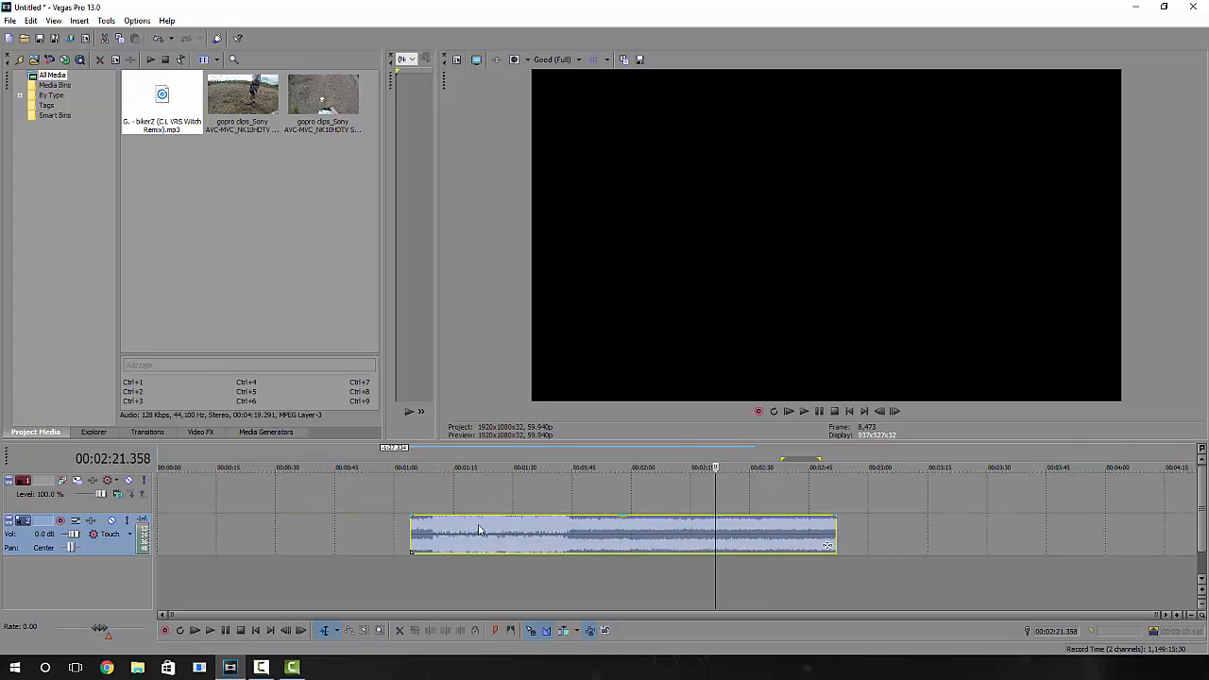
left_click_drag(623, 533, 371, 533)
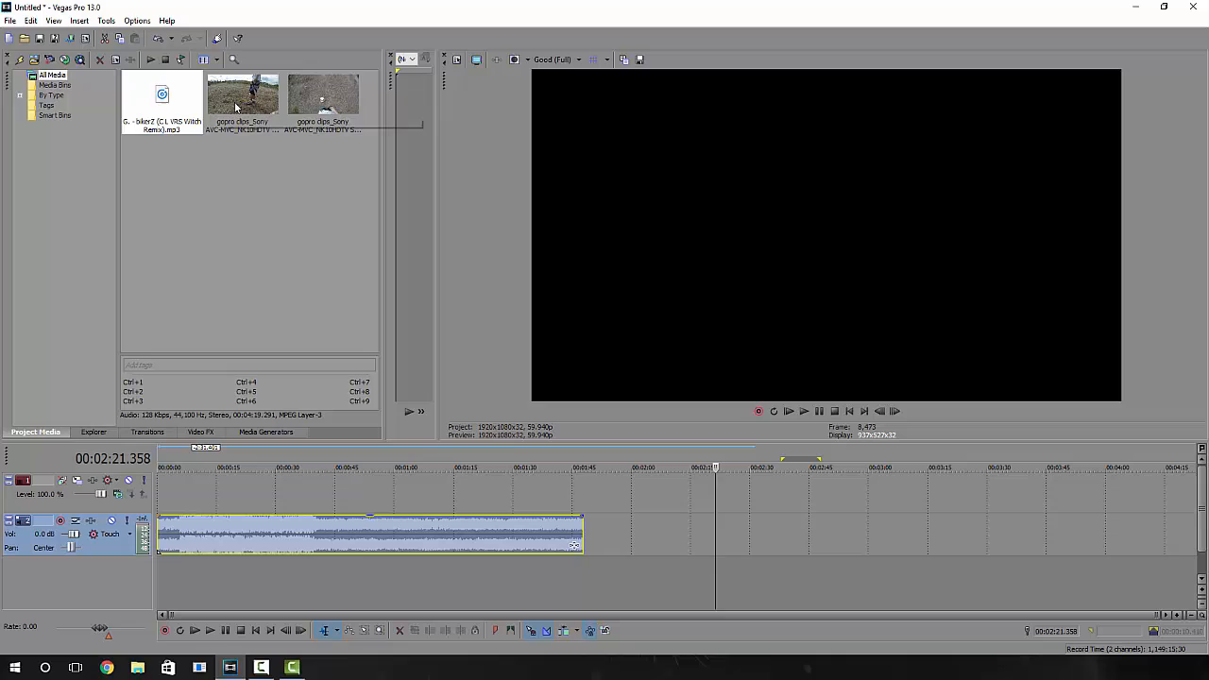
left_click(323, 98)
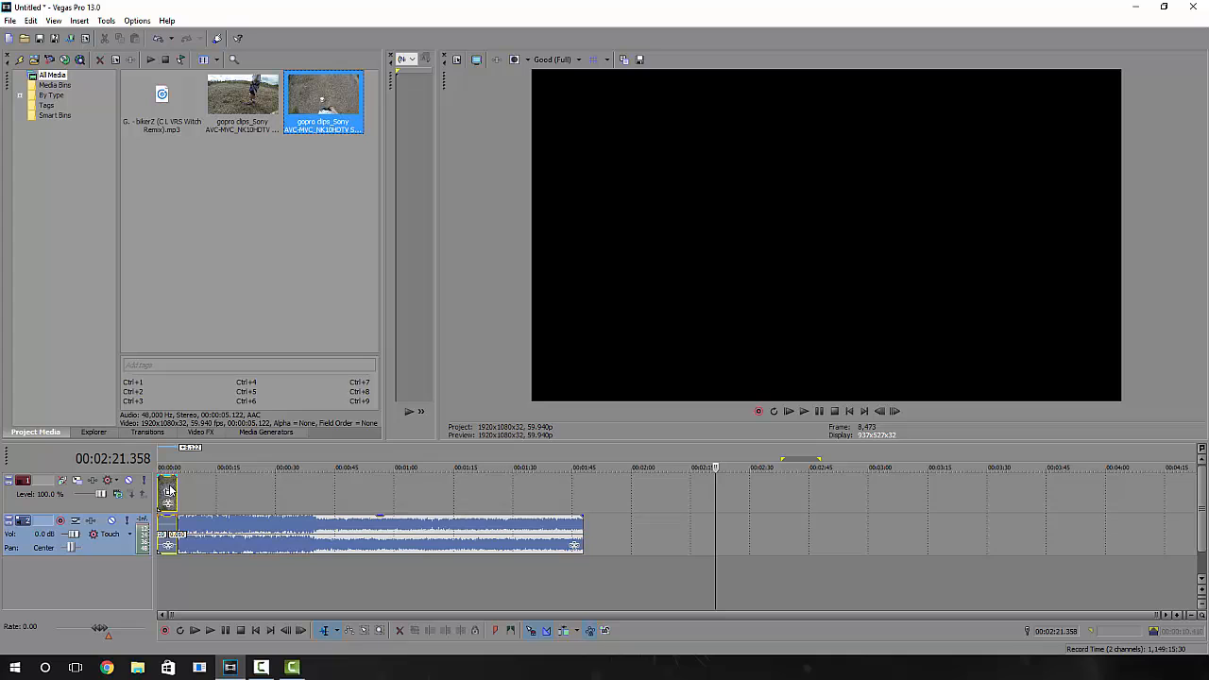
mouse_move(168, 520)
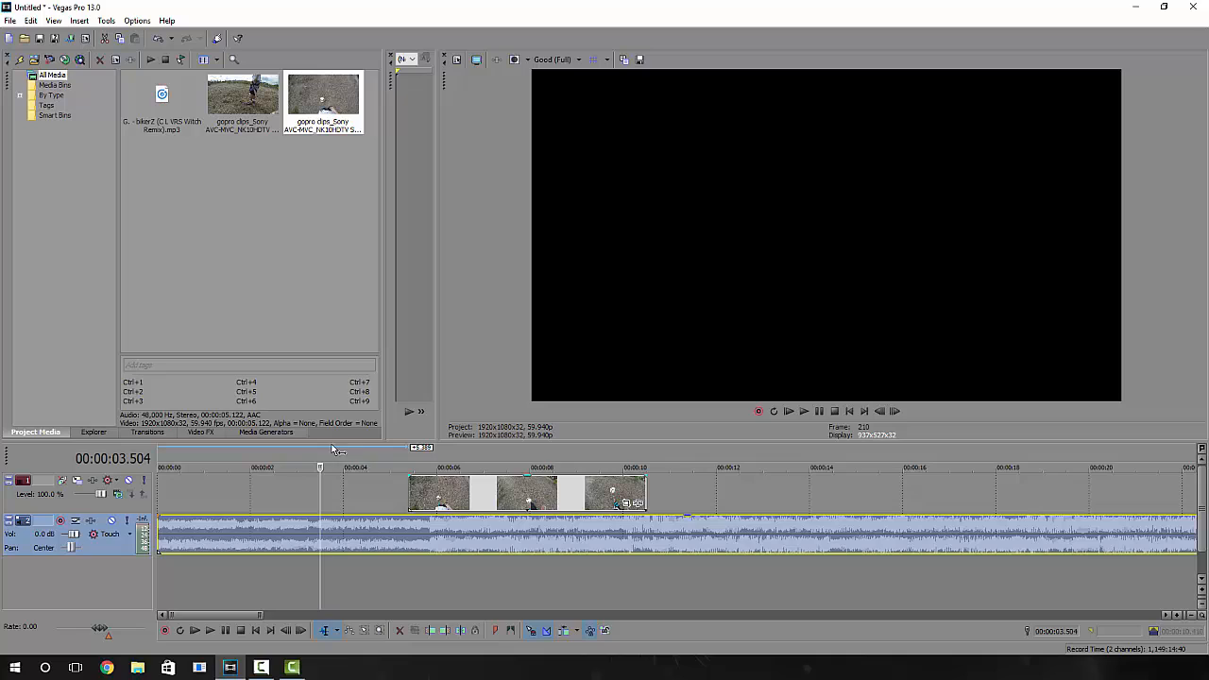
mouse_move(514, 463)
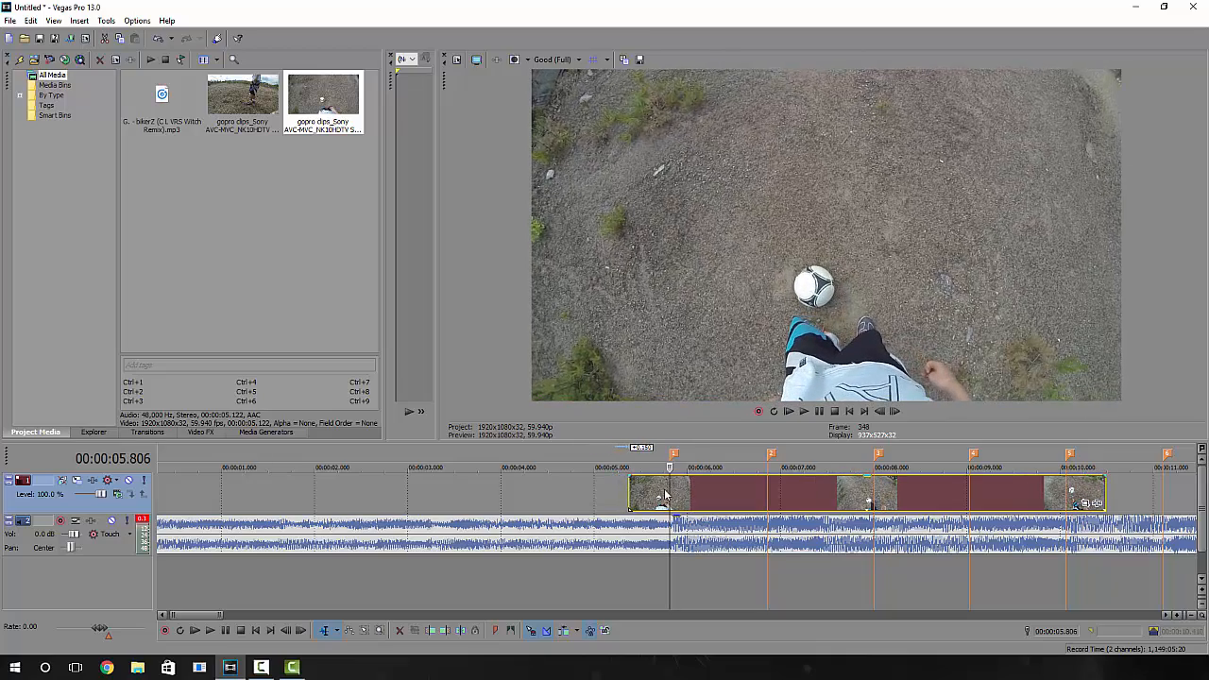
Step: Add a velocity envelope to the soccer clip via Insert/Remove Envelope > Velocity
right_click(662, 492)
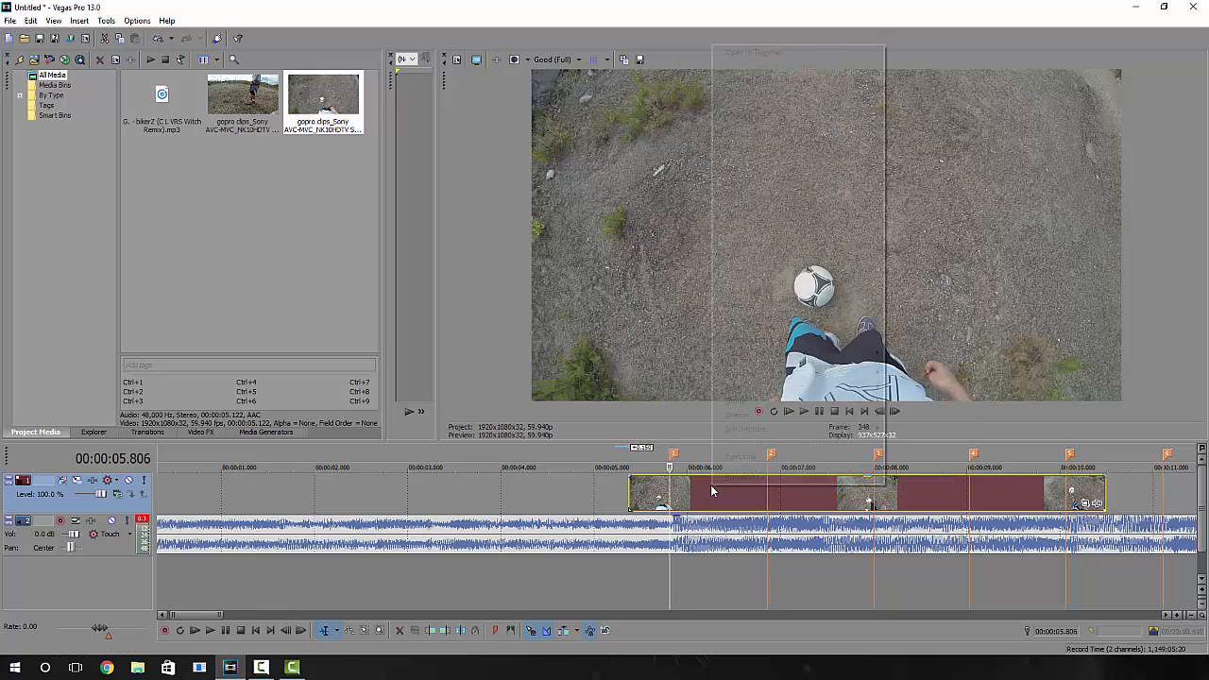
right_click(714, 491)
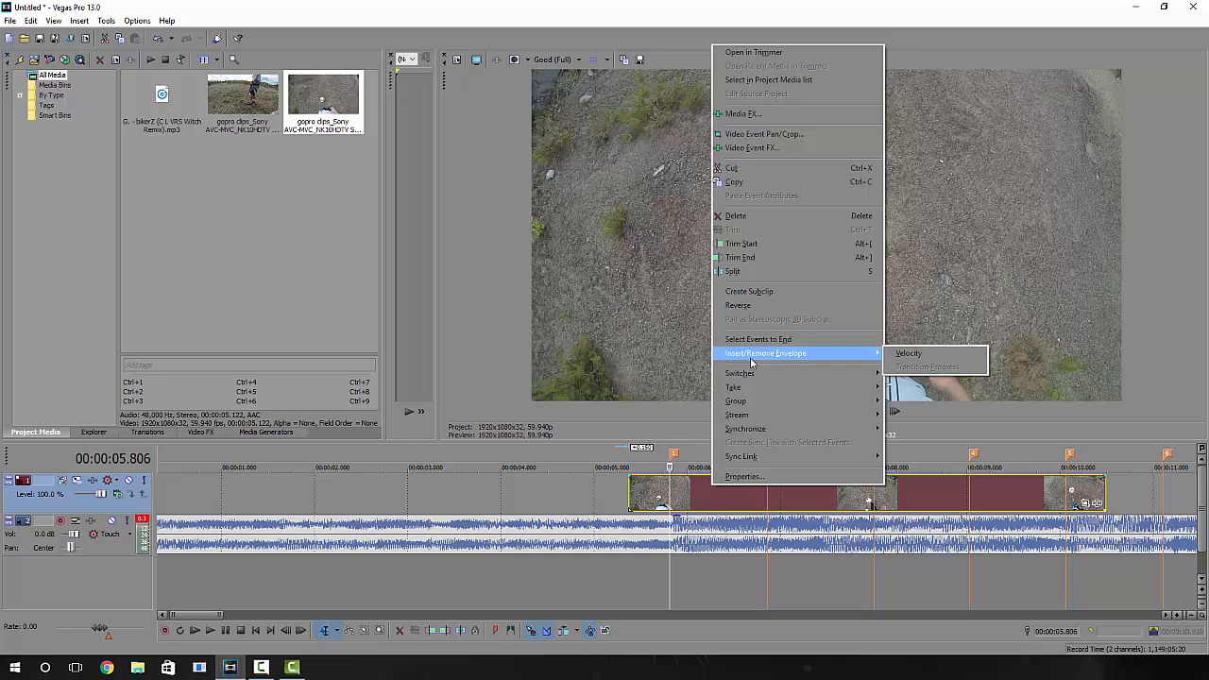
left_click(688, 502)
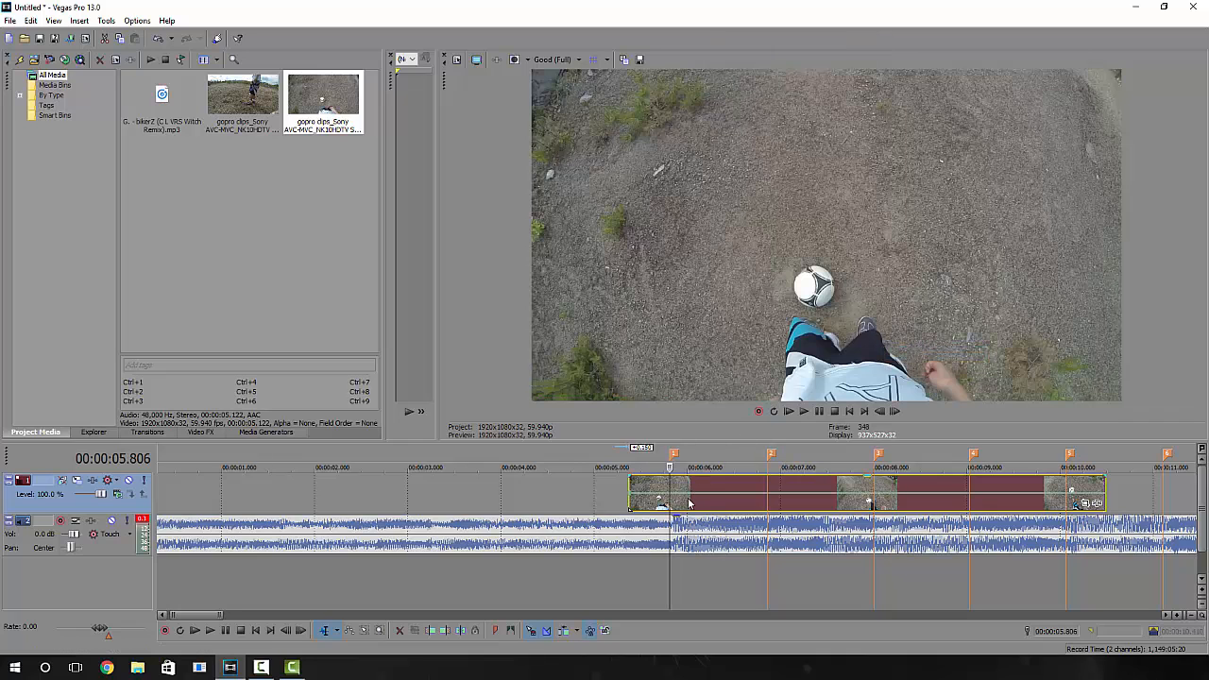
mouse_move(728, 501)
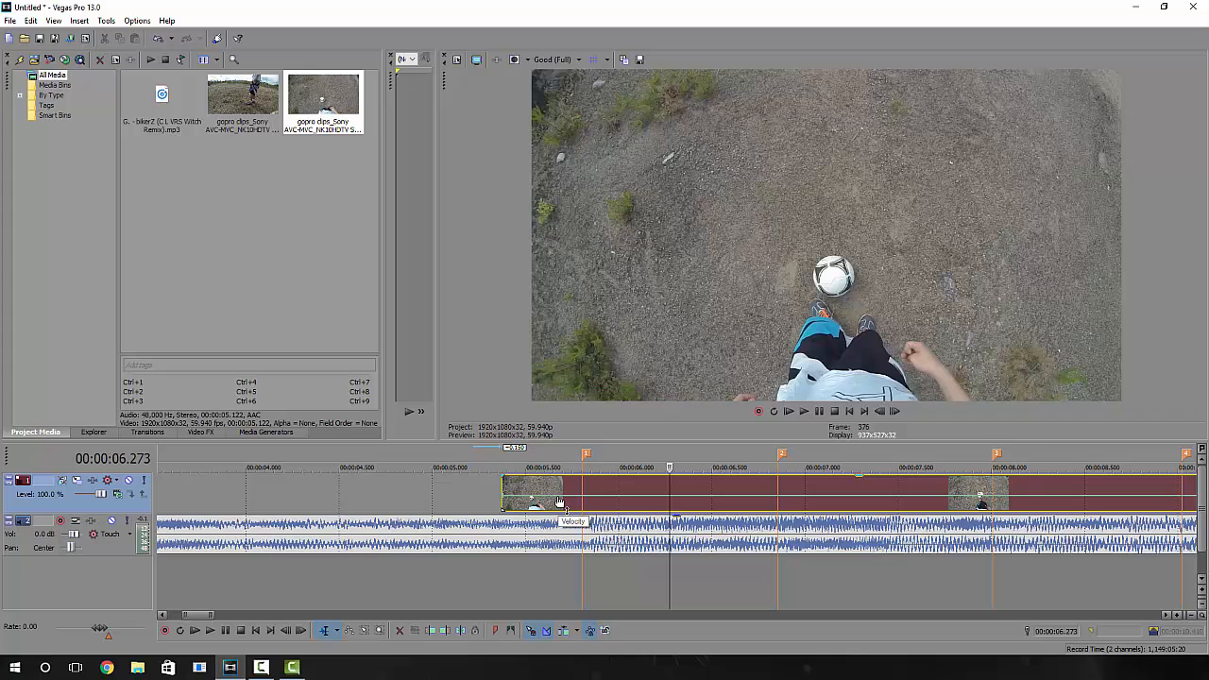
Step: Add a speed point on the velocity envelope at the beat marker and play back the ramp
left_click(558, 468)
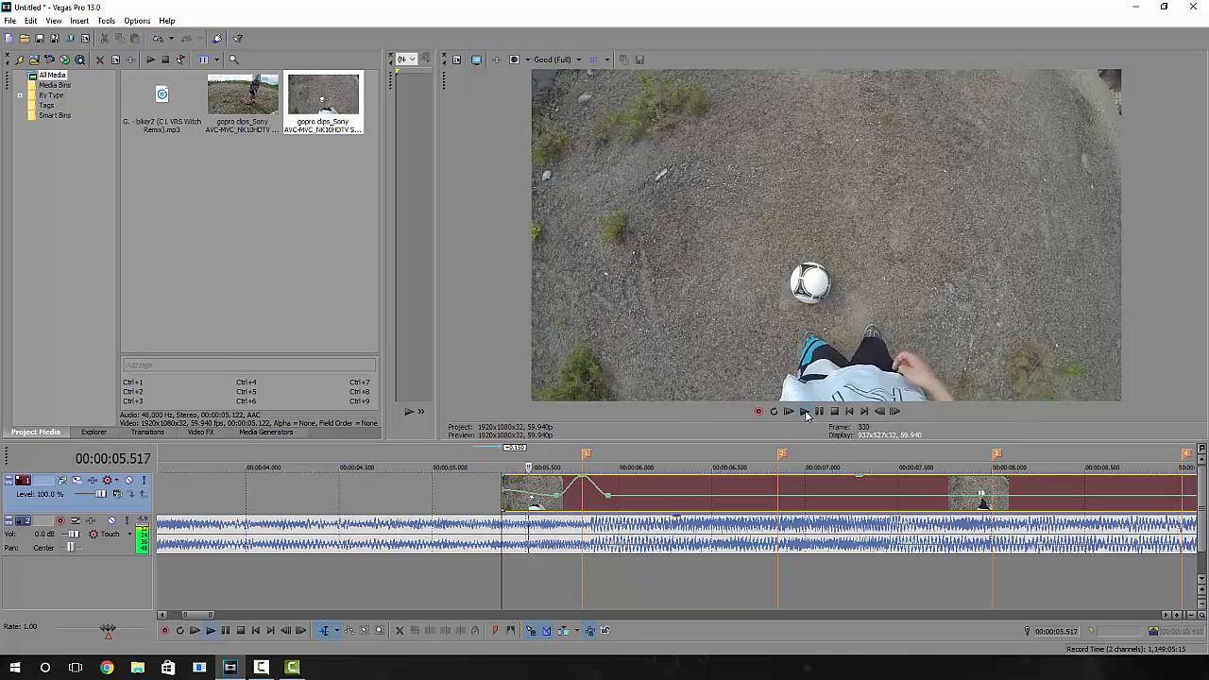
left_click(805, 411)
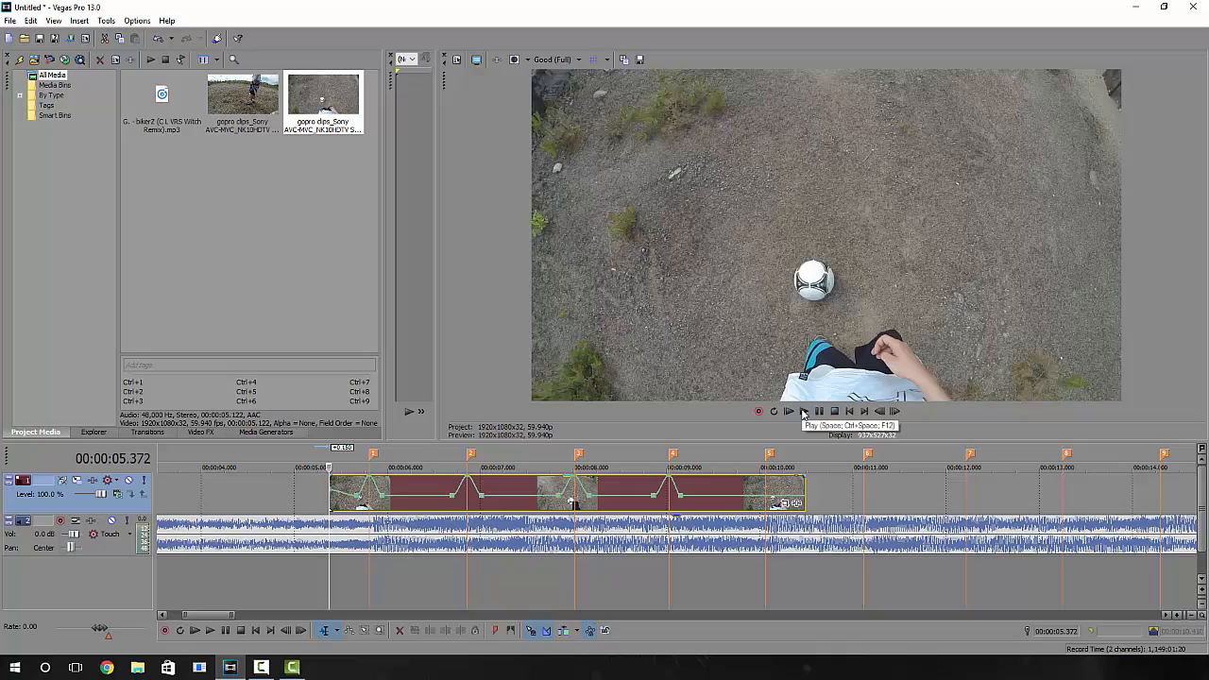
Step: Play back the timeline to check the speed-ups land on the beat markers, then stop
left_click(789, 412)
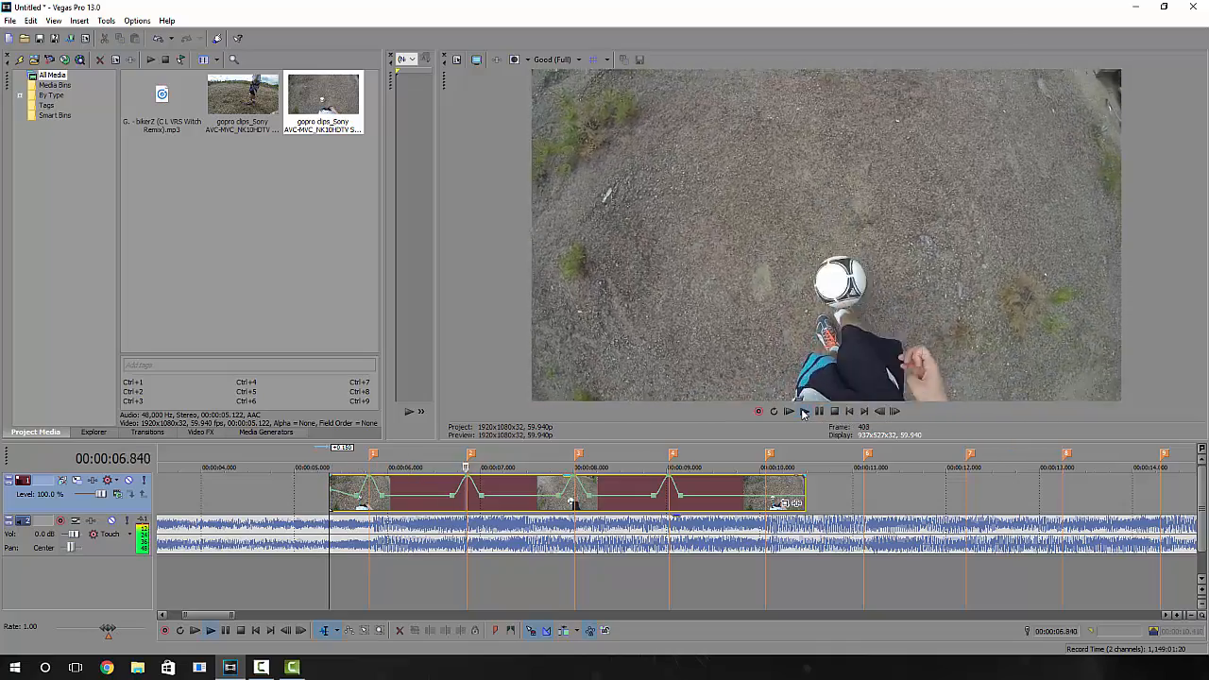
left_click(790, 412)
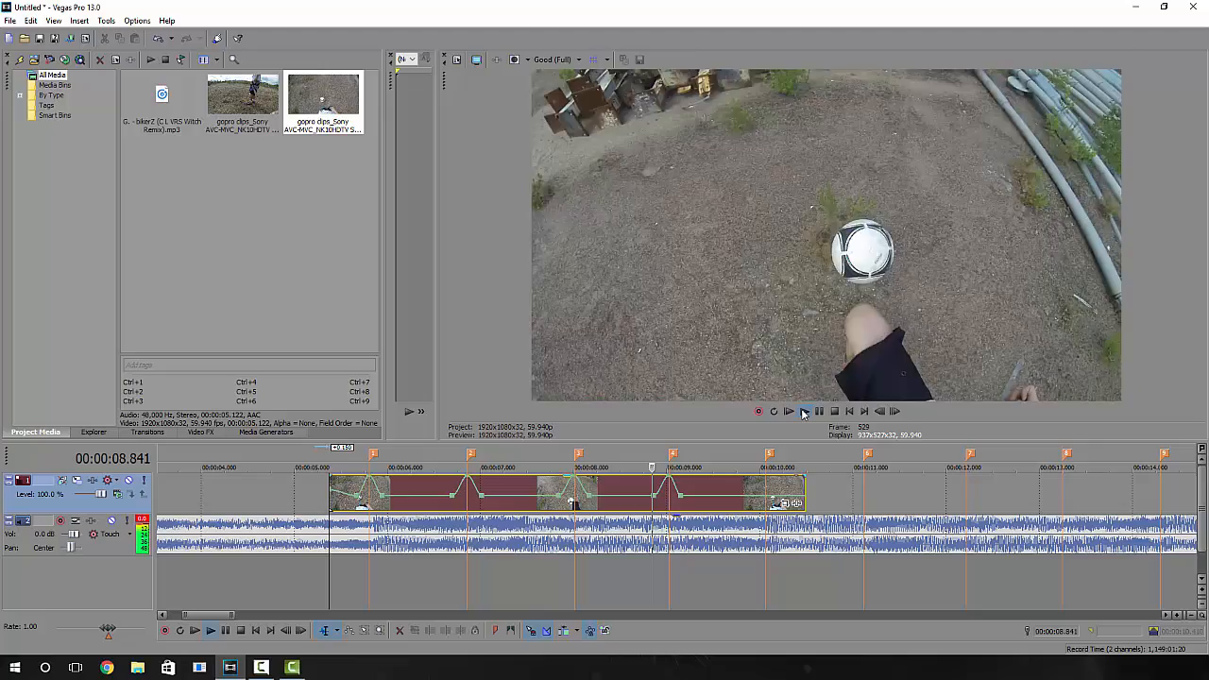
left_click(805, 412)
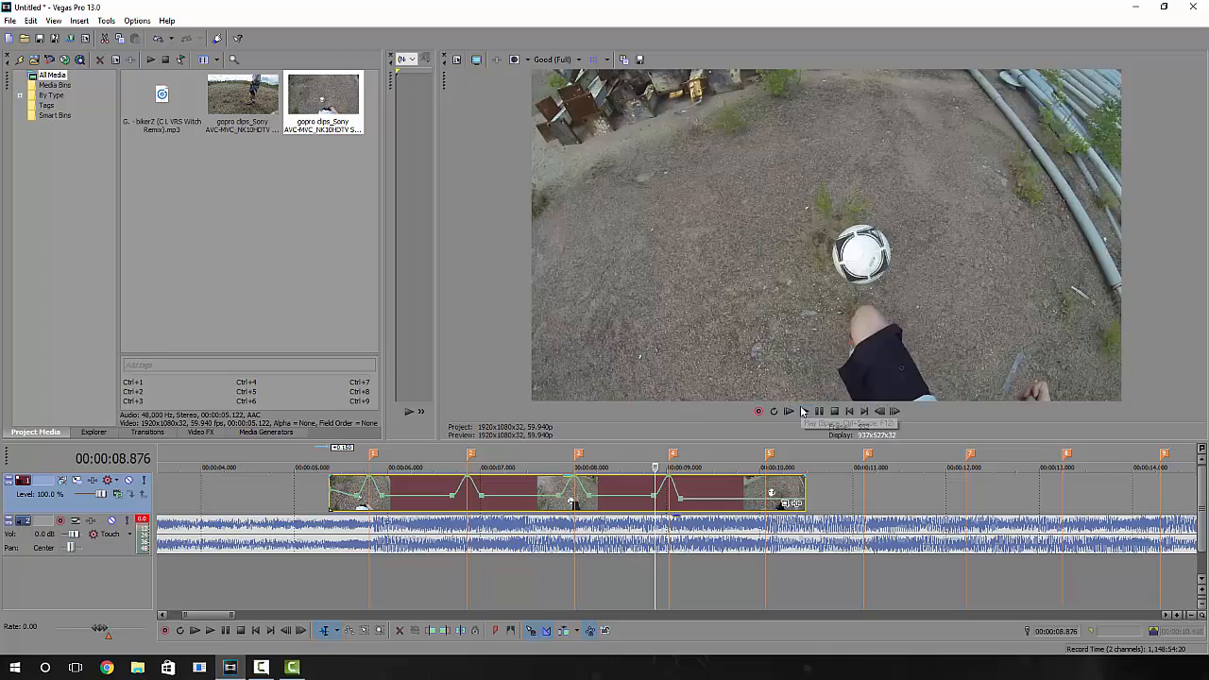
left_click(805, 412)
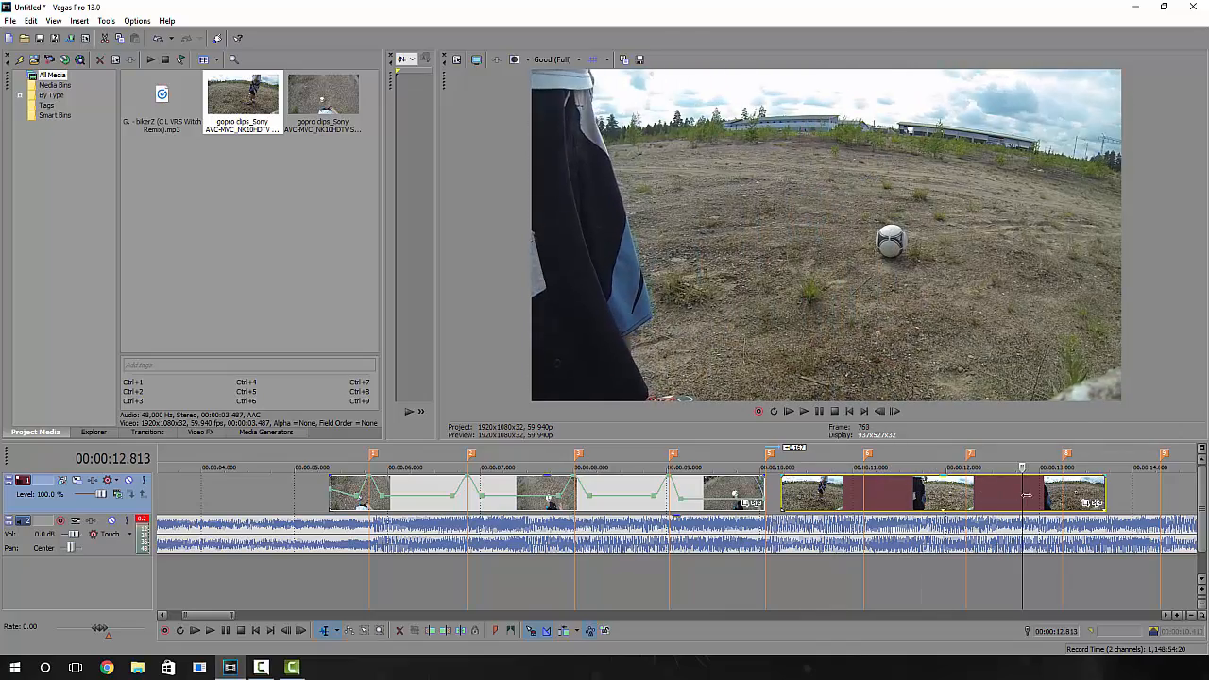
Step: Move the play position to the later clip and add a velocity envelope to it
left_click(960, 467)
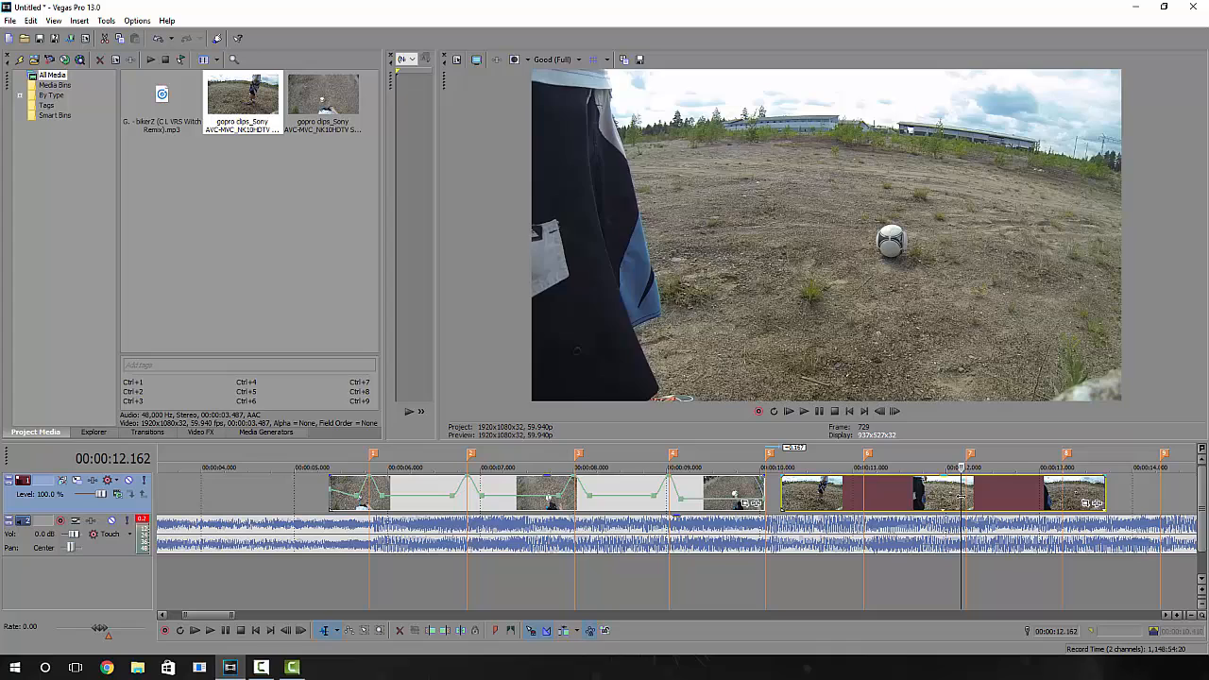
left_click(809, 453)
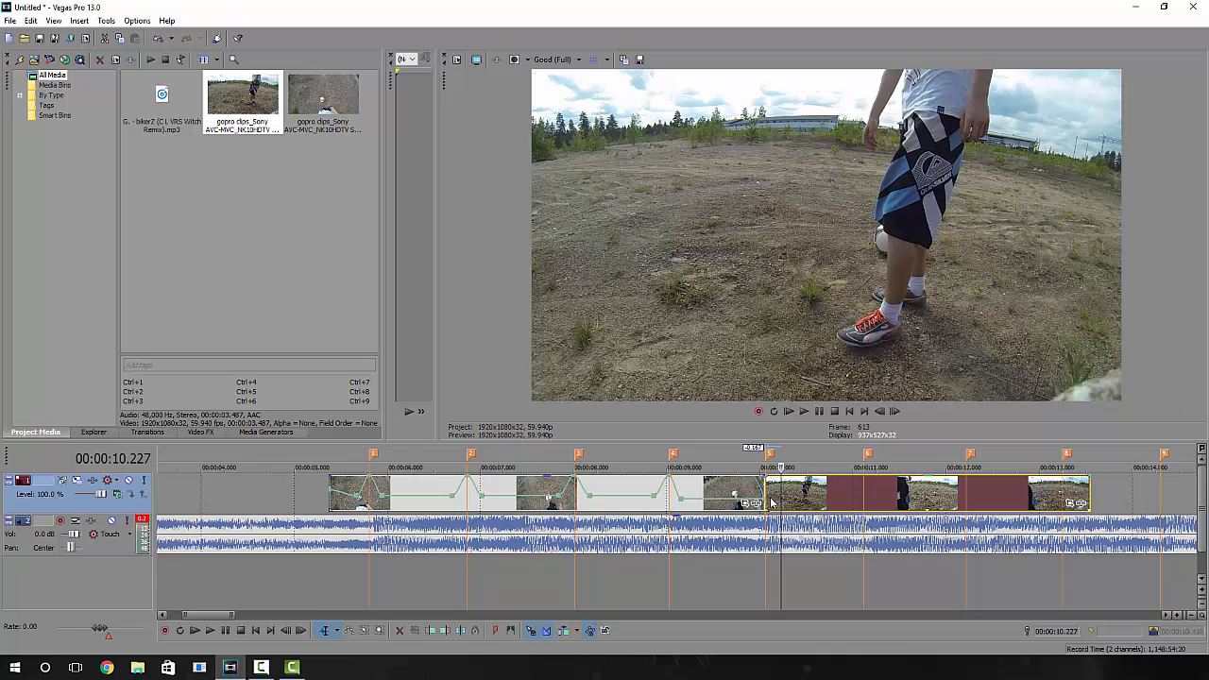
right_click(771, 492)
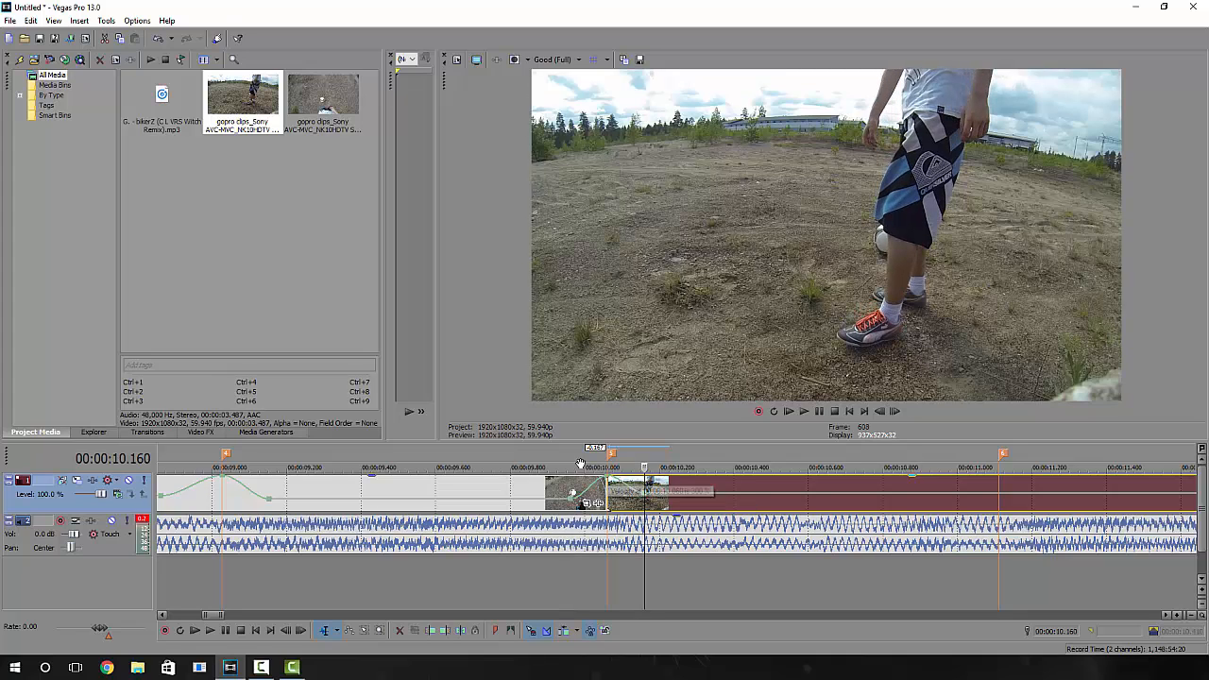
left_click(582, 466)
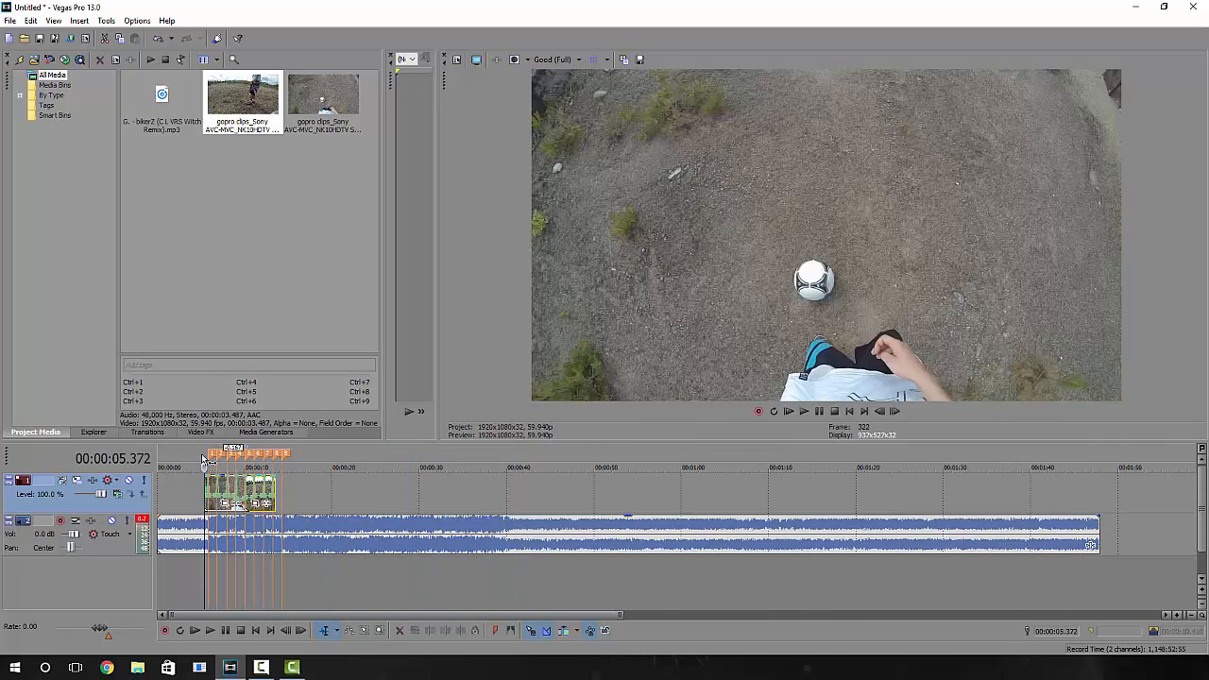
left_click(788, 412)
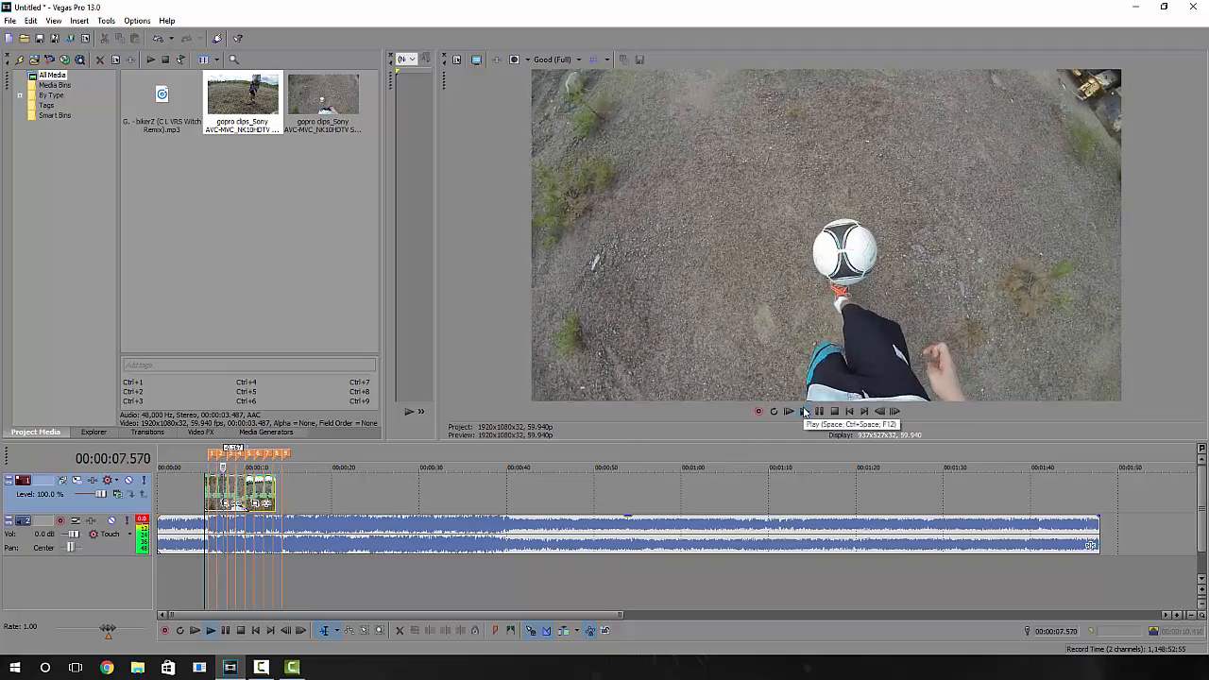
left_click(790, 412)
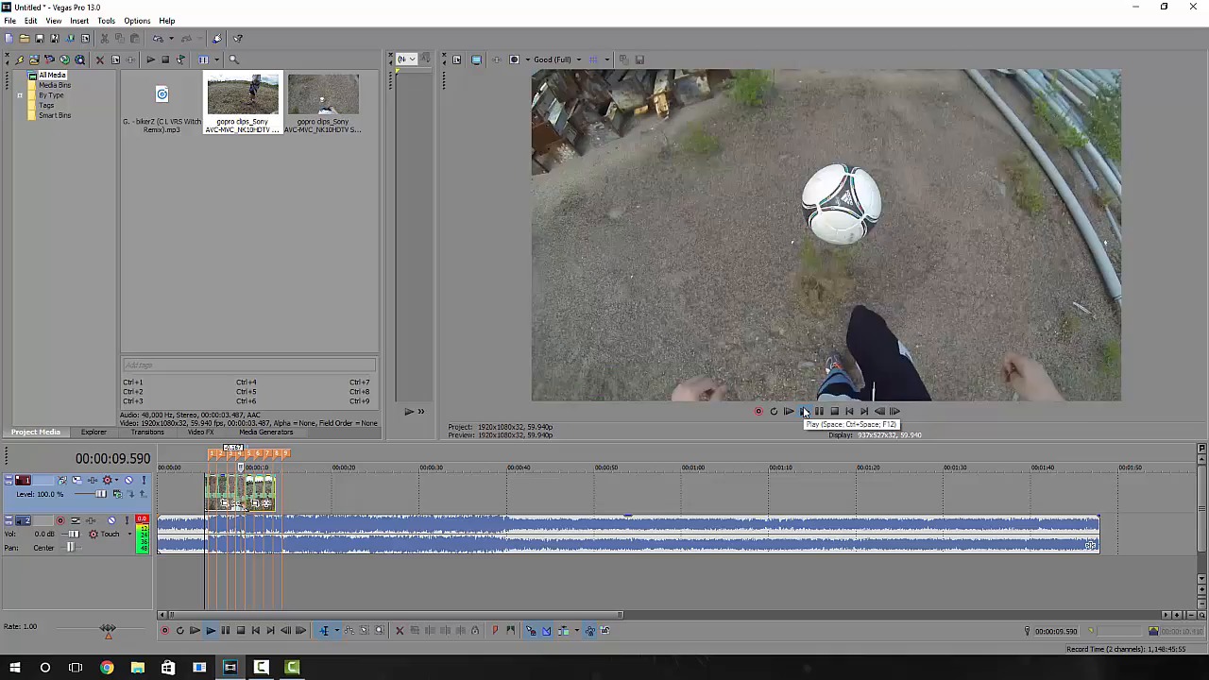
left_click(805, 412)
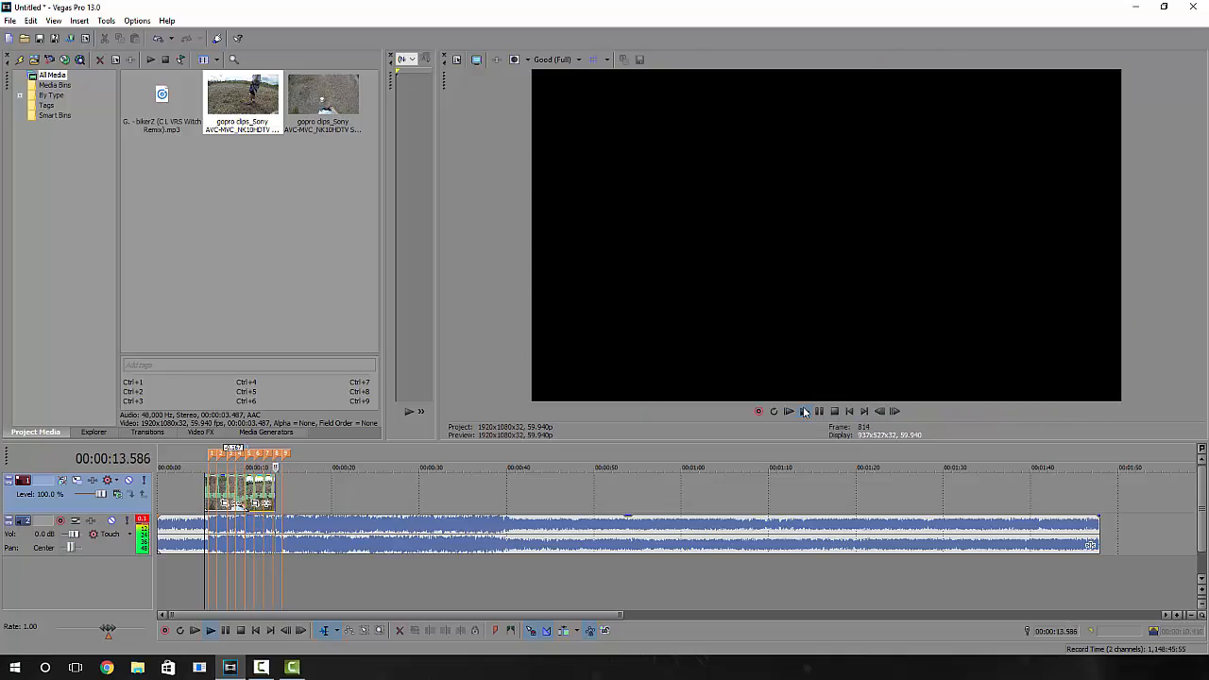
left_click(790, 412)
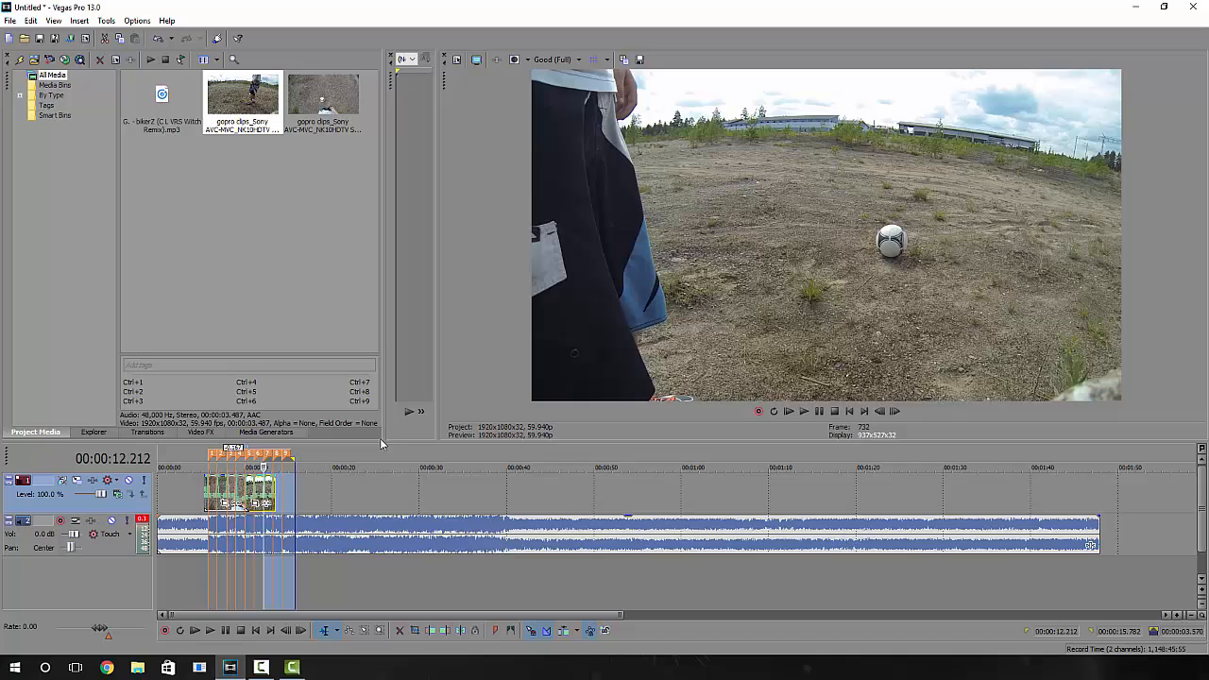
mouse_move(390, 465)
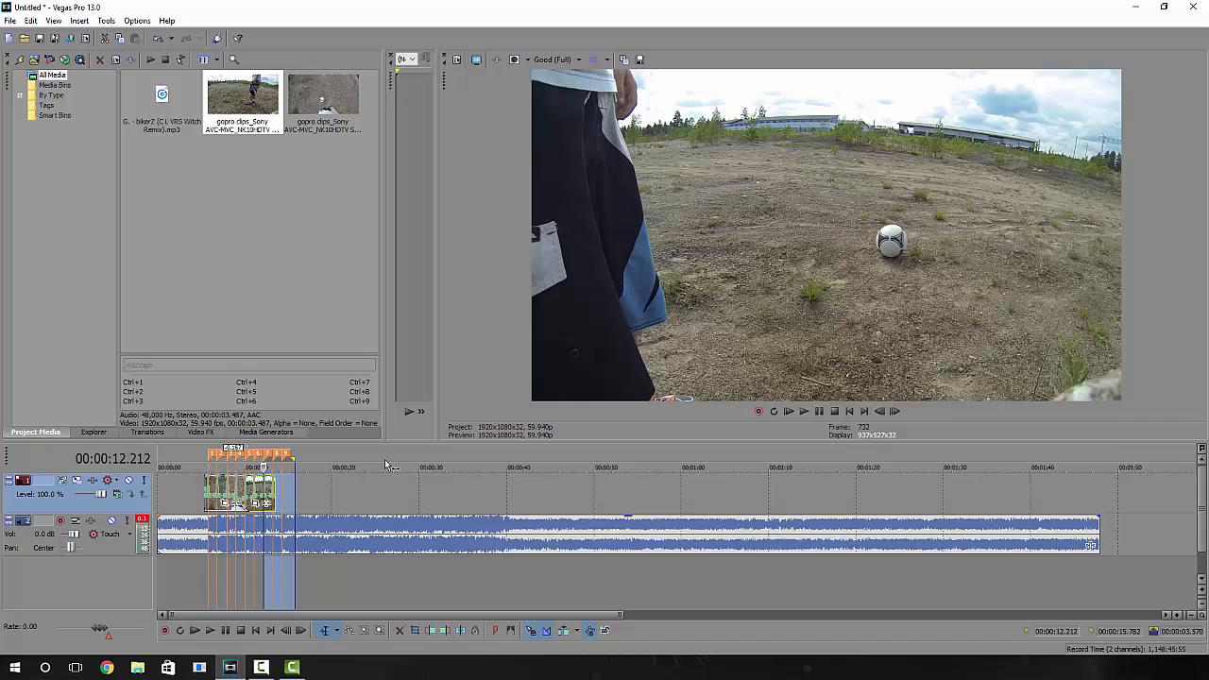
mouse_move(363, 454)
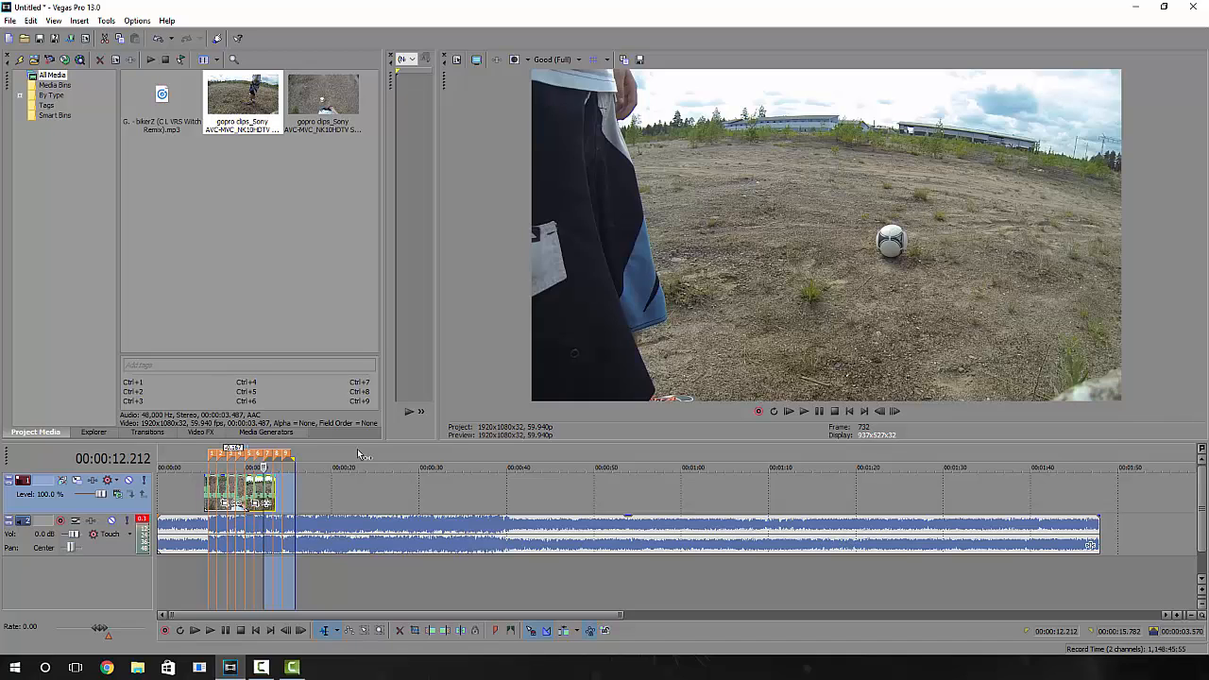